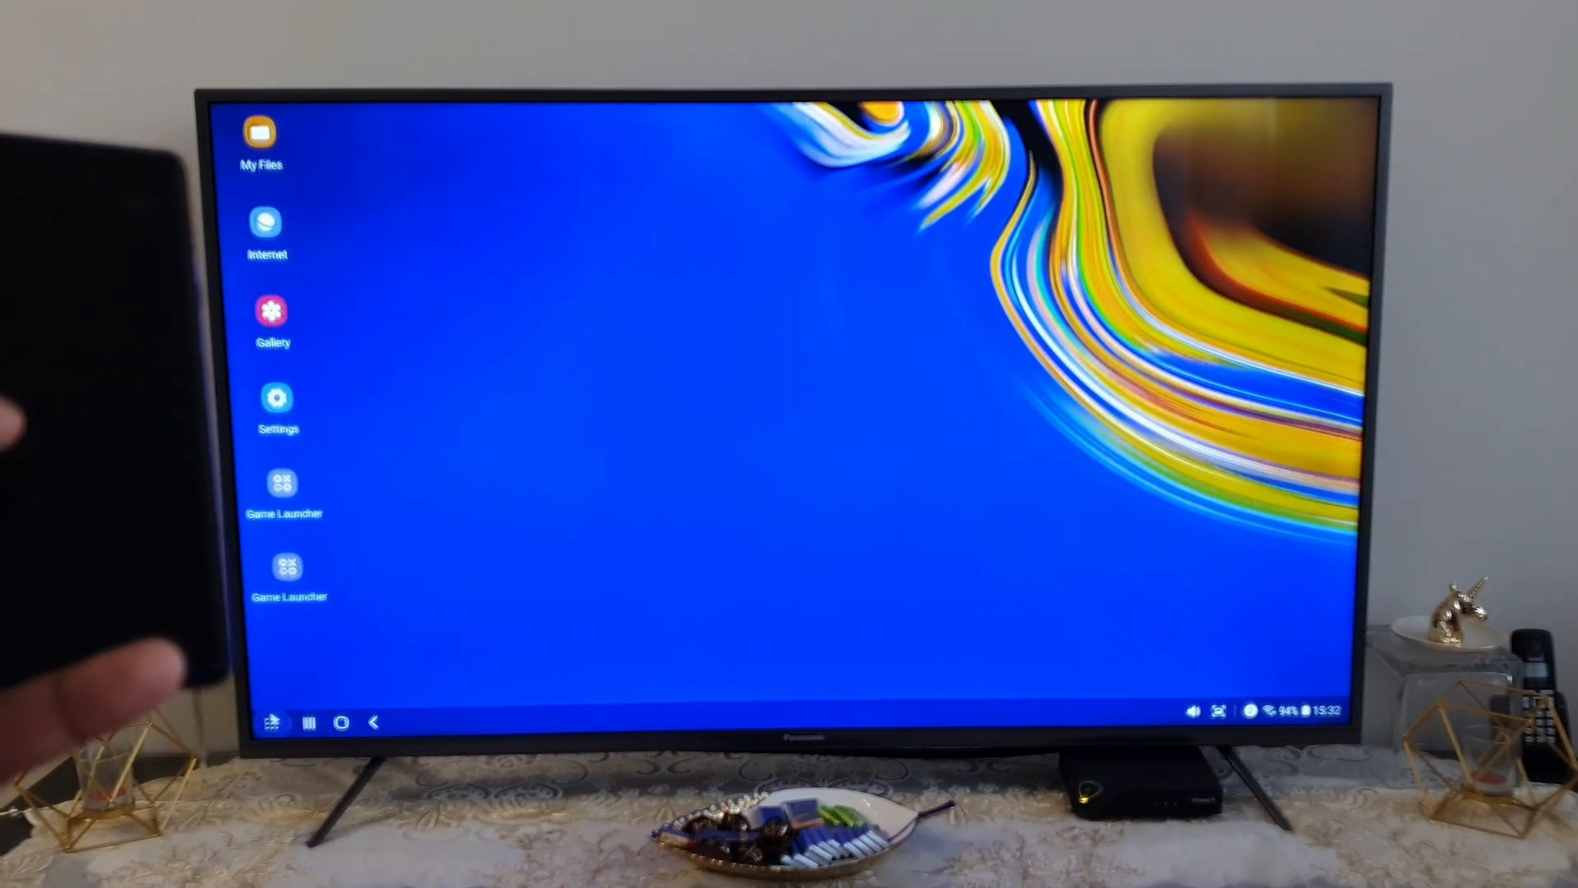
# - Open the DeX app drawer and page forward two screens through the installed apps
pyautogui.click(271, 721)
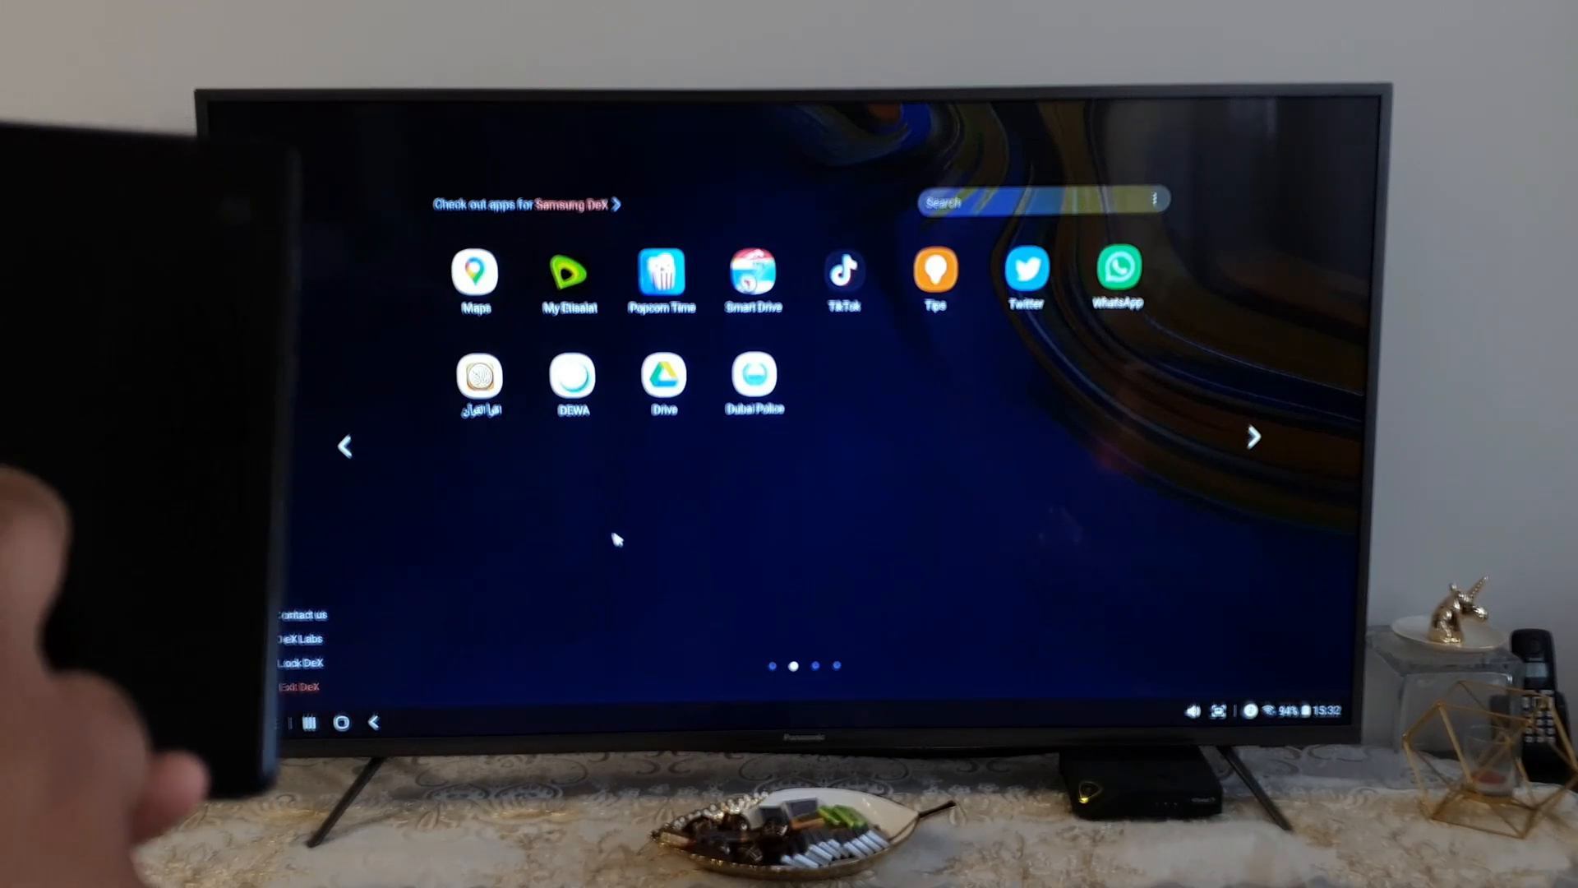
pyautogui.click(1252, 436)
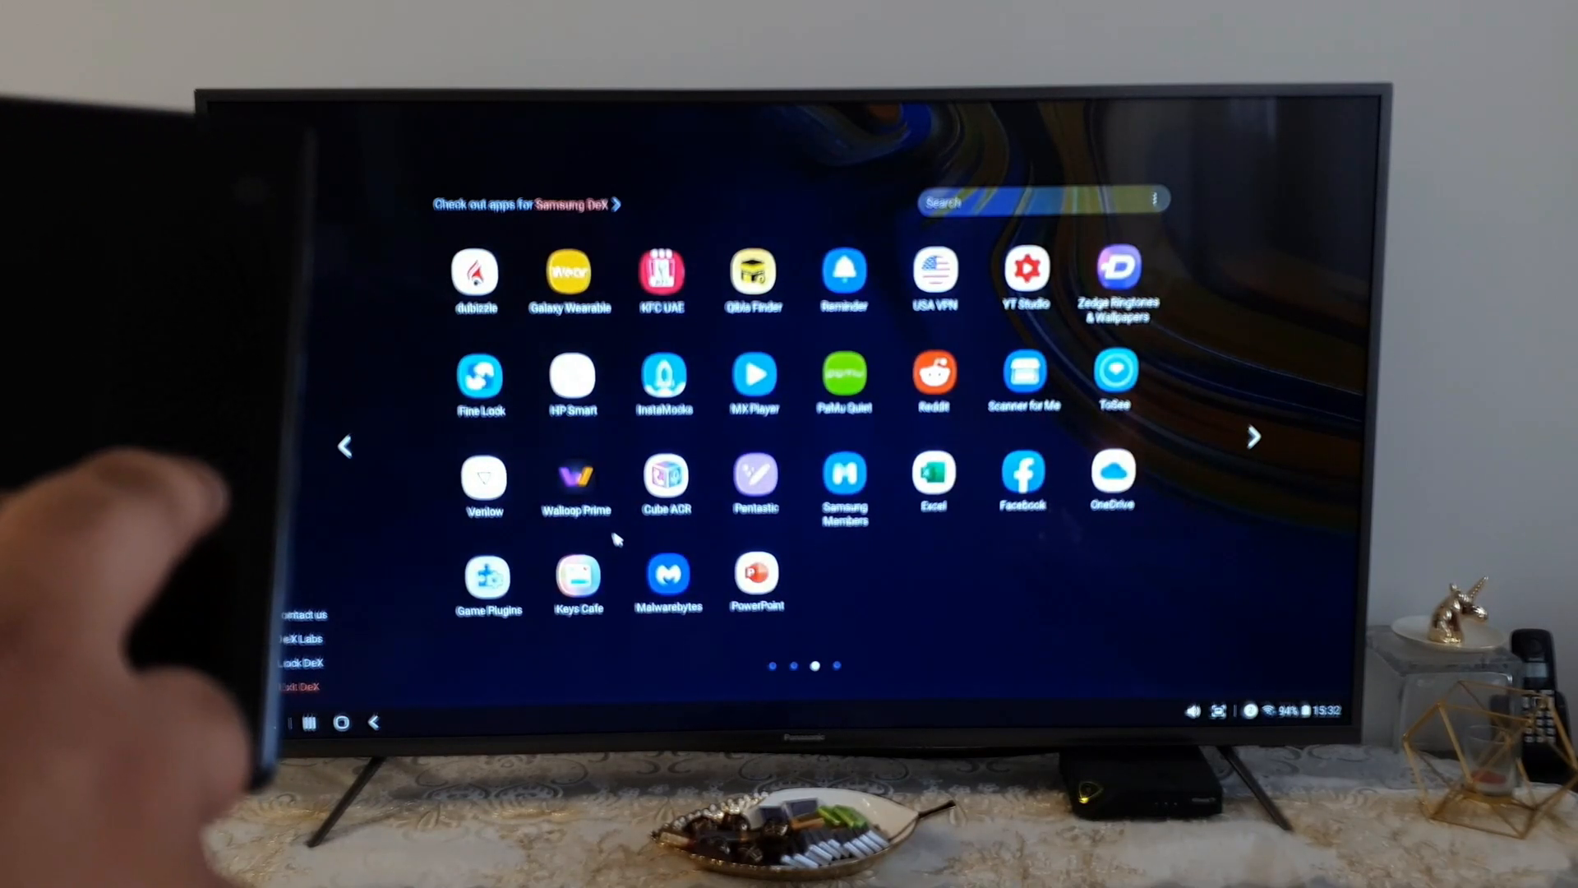
pyautogui.click(1252, 436)
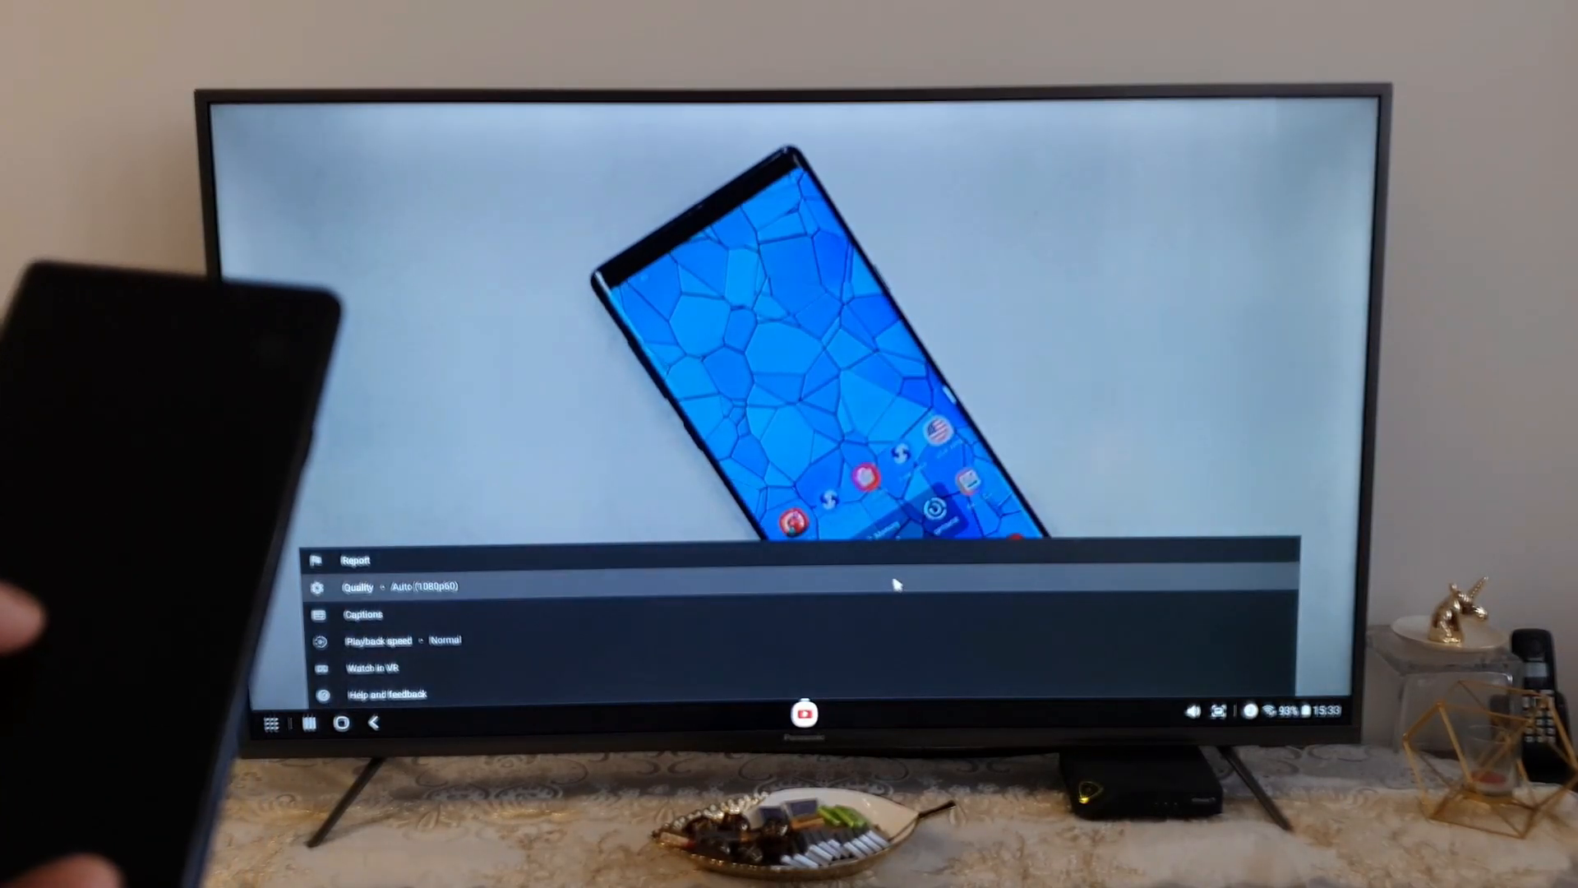
# - Open the video's Quality list, showing 144p through 1080p60 with Auto (1080p60) checked
pyautogui.click(359, 587)
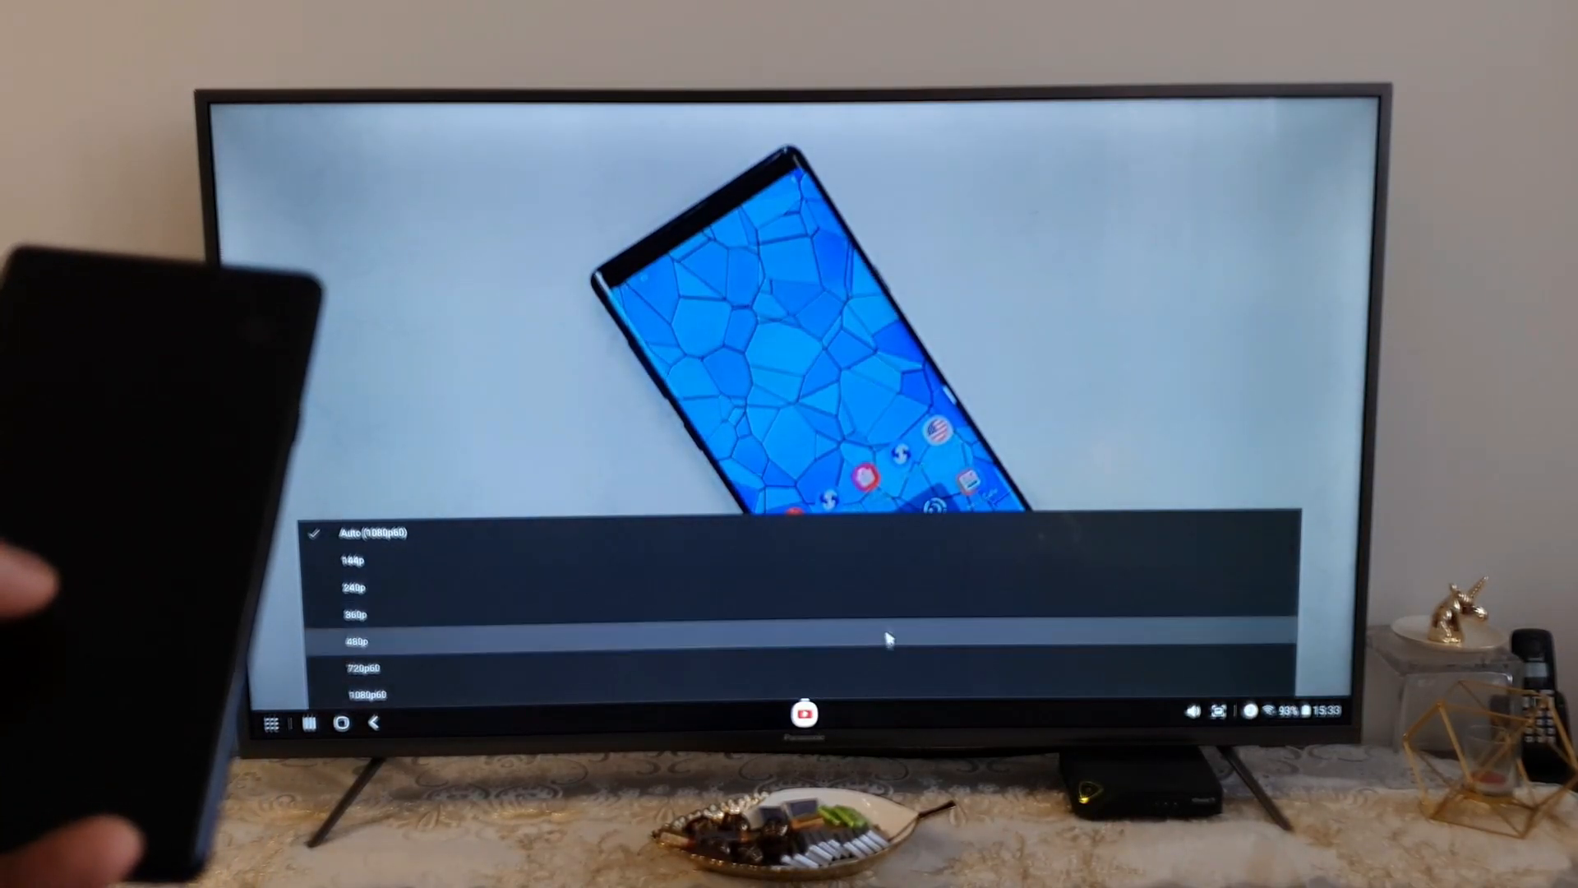